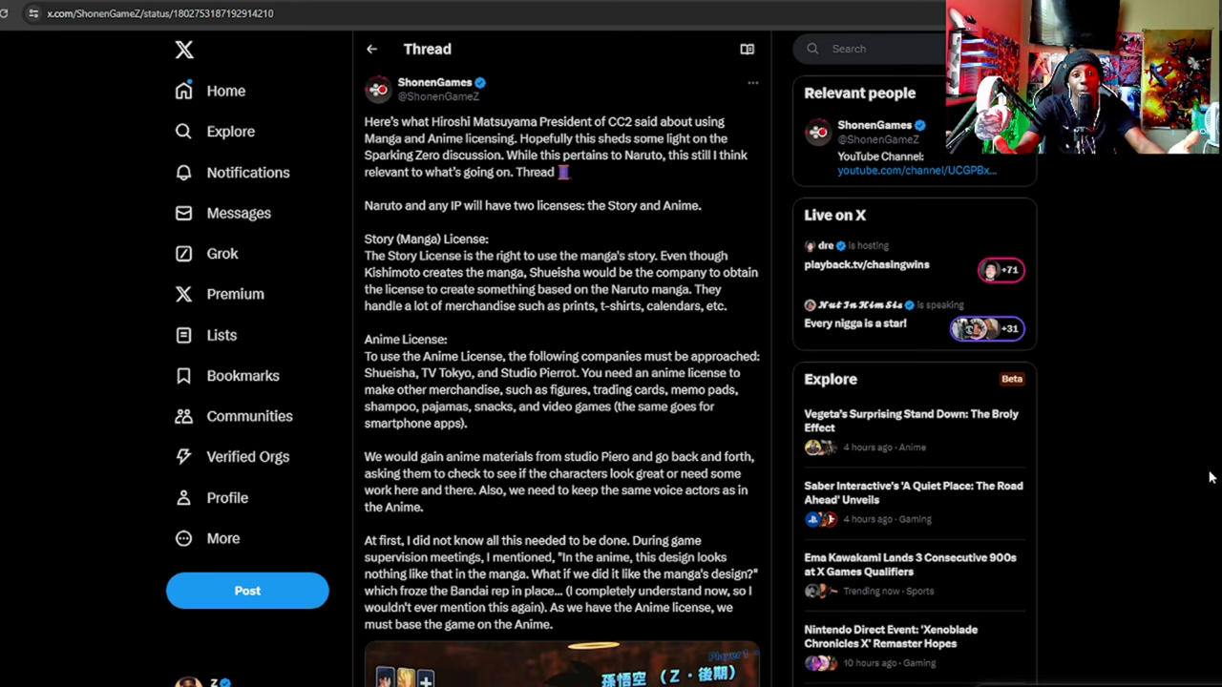
pyautogui.scroll(-3)
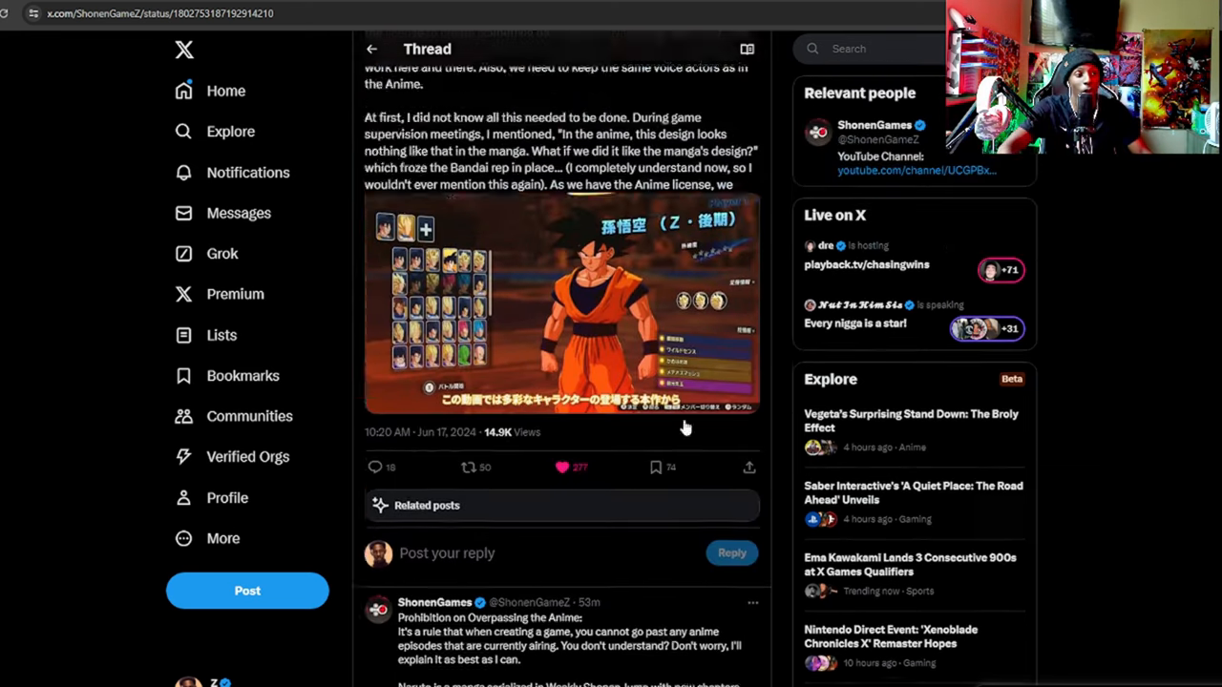
pyautogui.scroll(3)
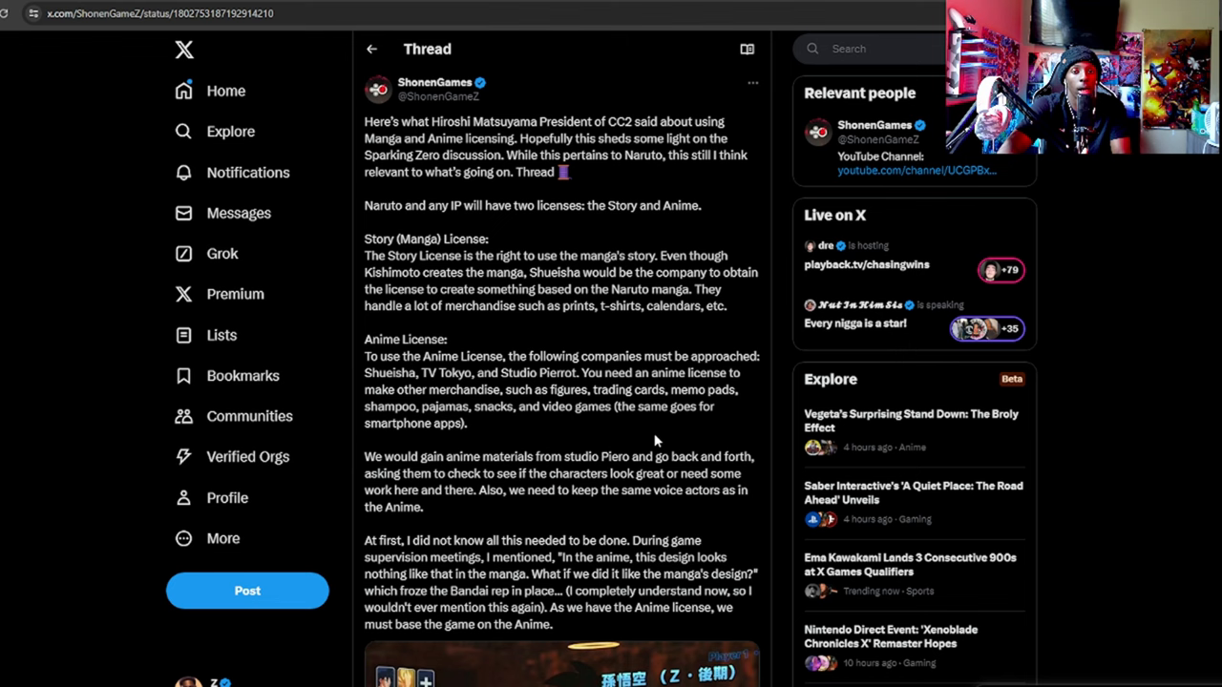
pyautogui.moveTo(630, 385)
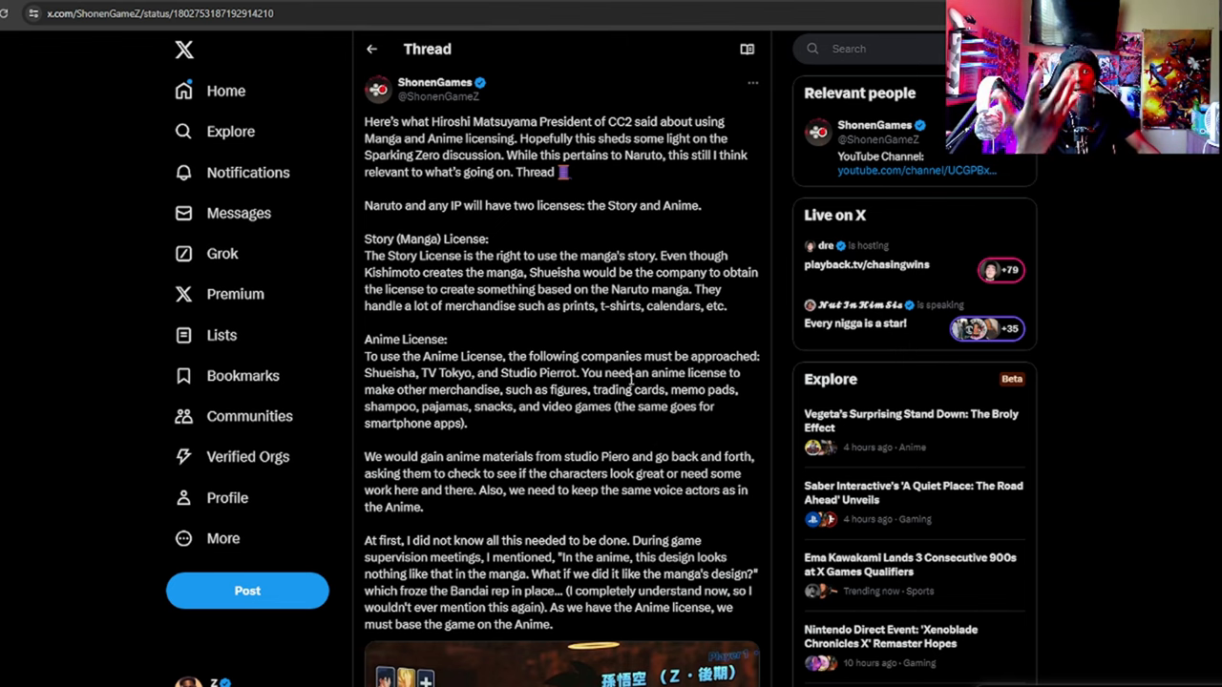
pyautogui.scroll(-3)
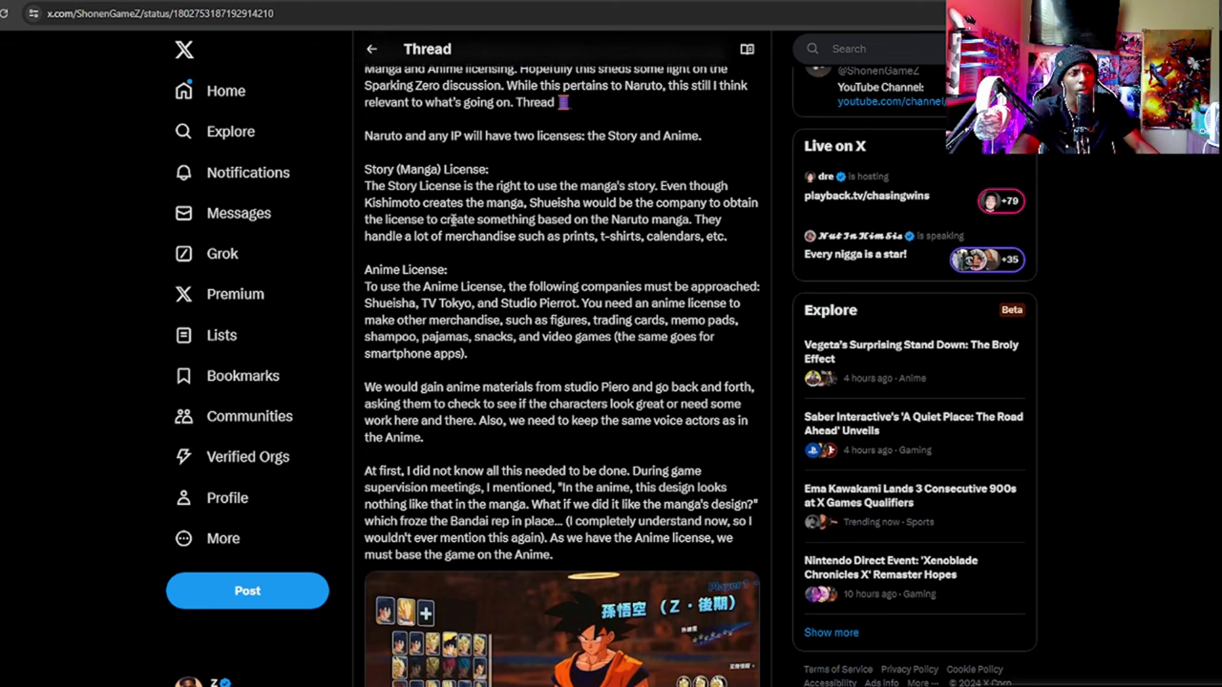
pyautogui.moveTo(489, 196)
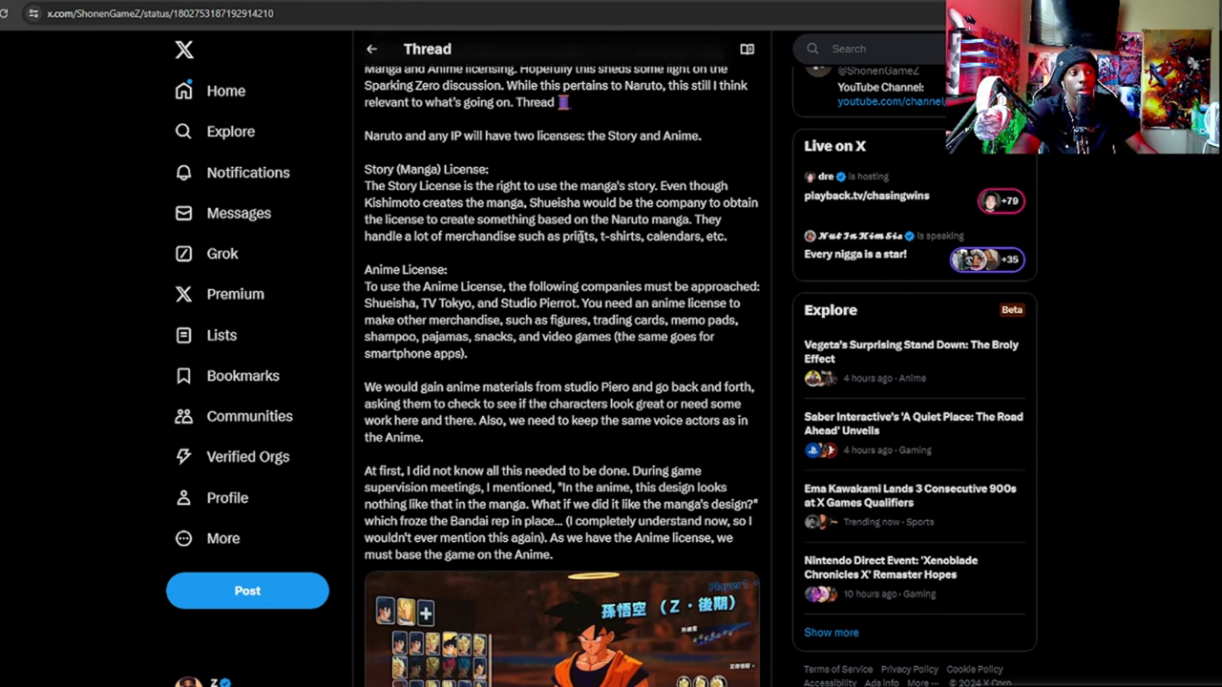
pyautogui.moveTo(469, 261)
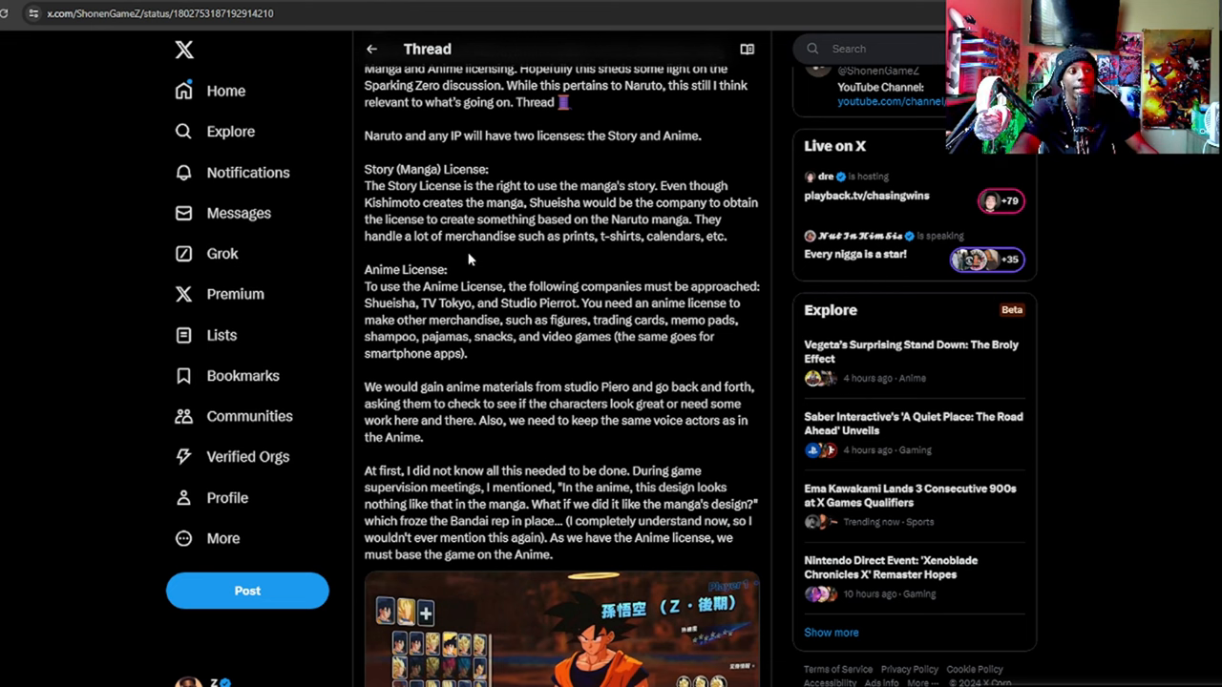
pyautogui.moveTo(687, 273)
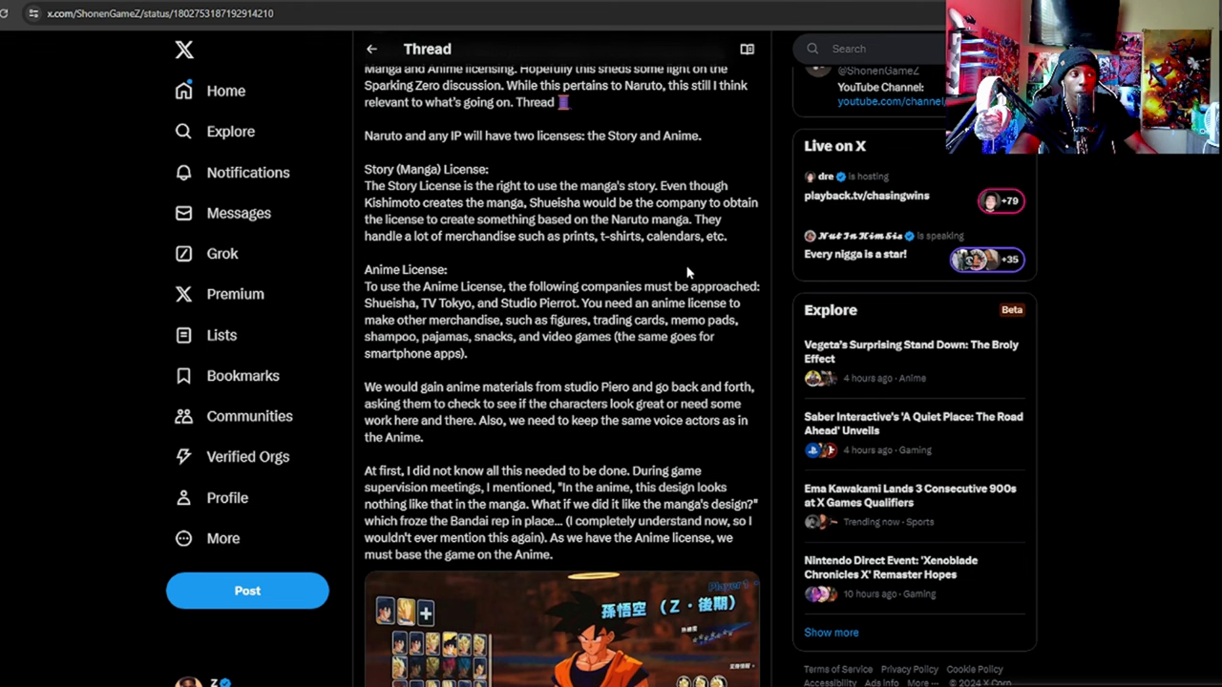
pyautogui.moveTo(678, 277)
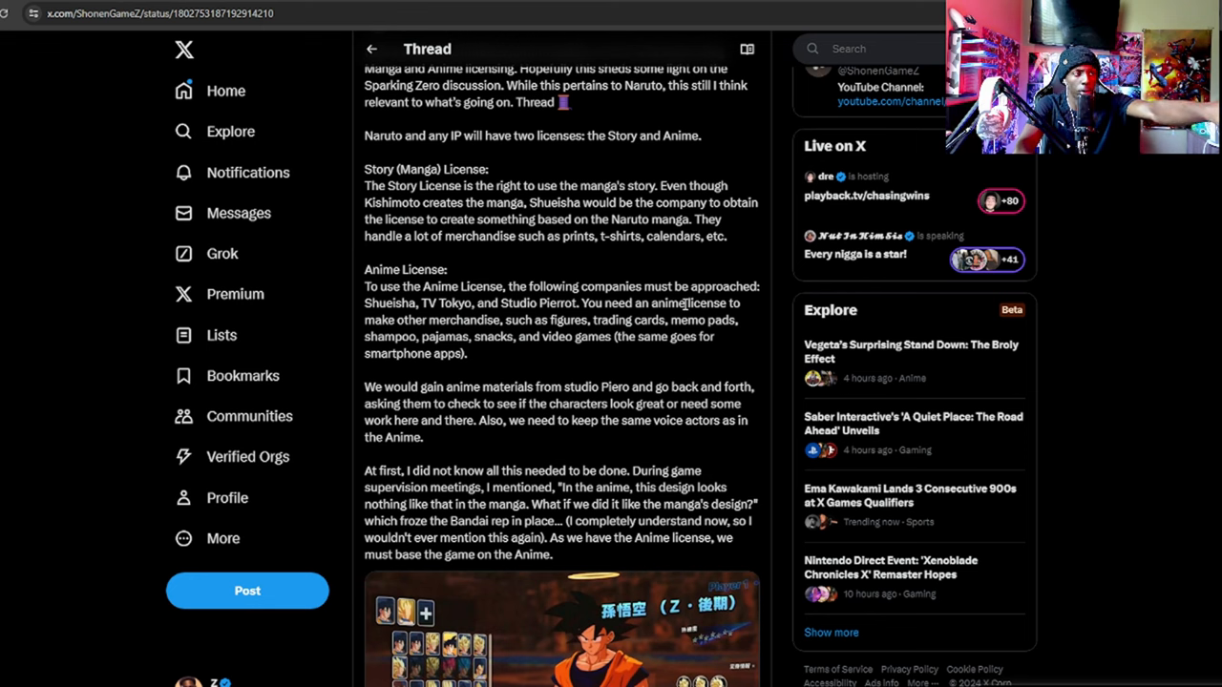
pyautogui.moveTo(585, 337)
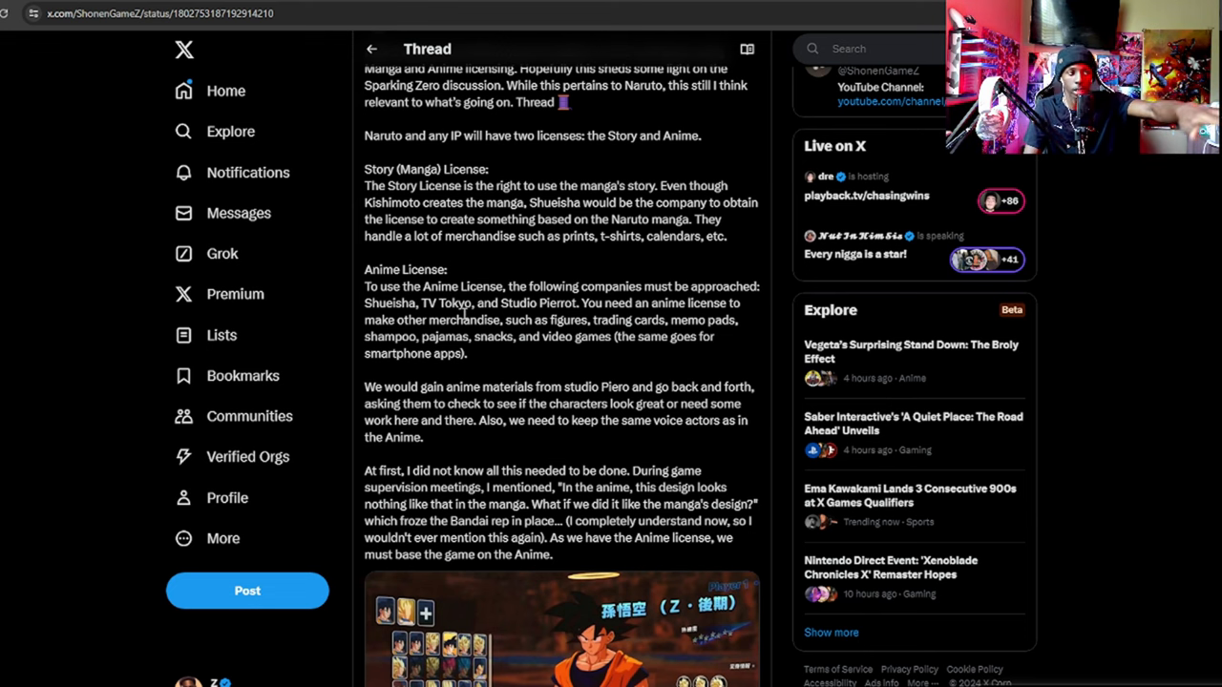
pyautogui.moveTo(554, 363)
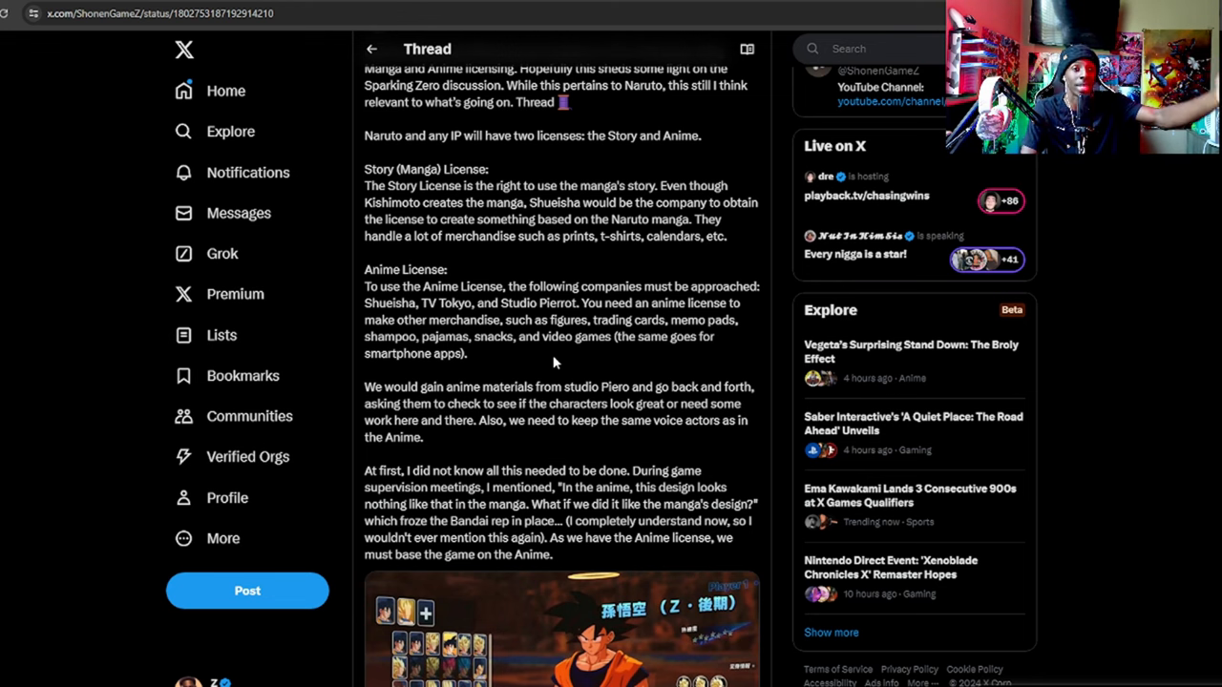
pyautogui.moveTo(489, 387)
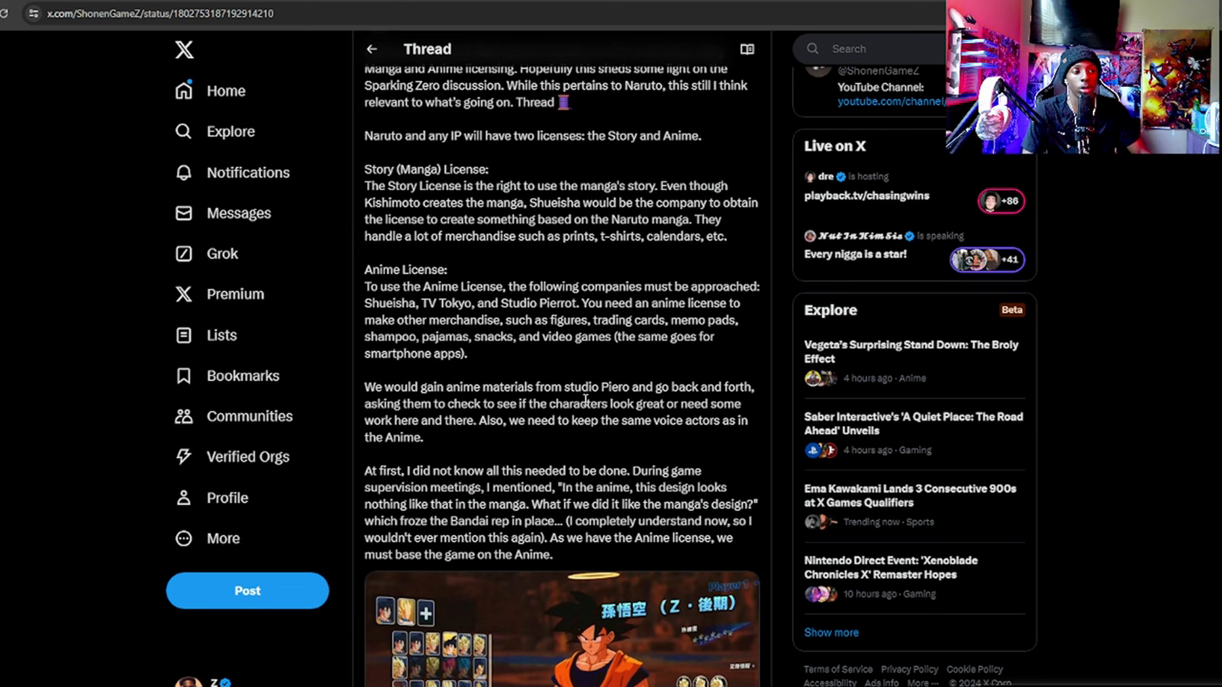
pyautogui.moveTo(706, 399)
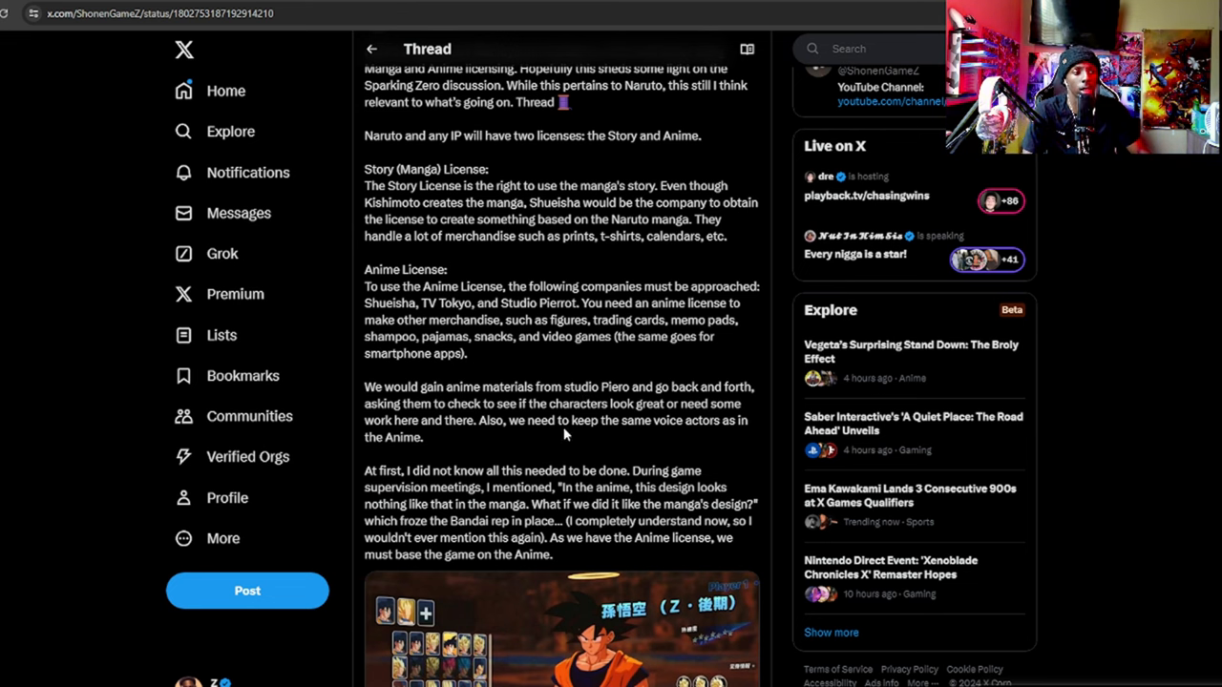
pyautogui.moveTo(603, 433)
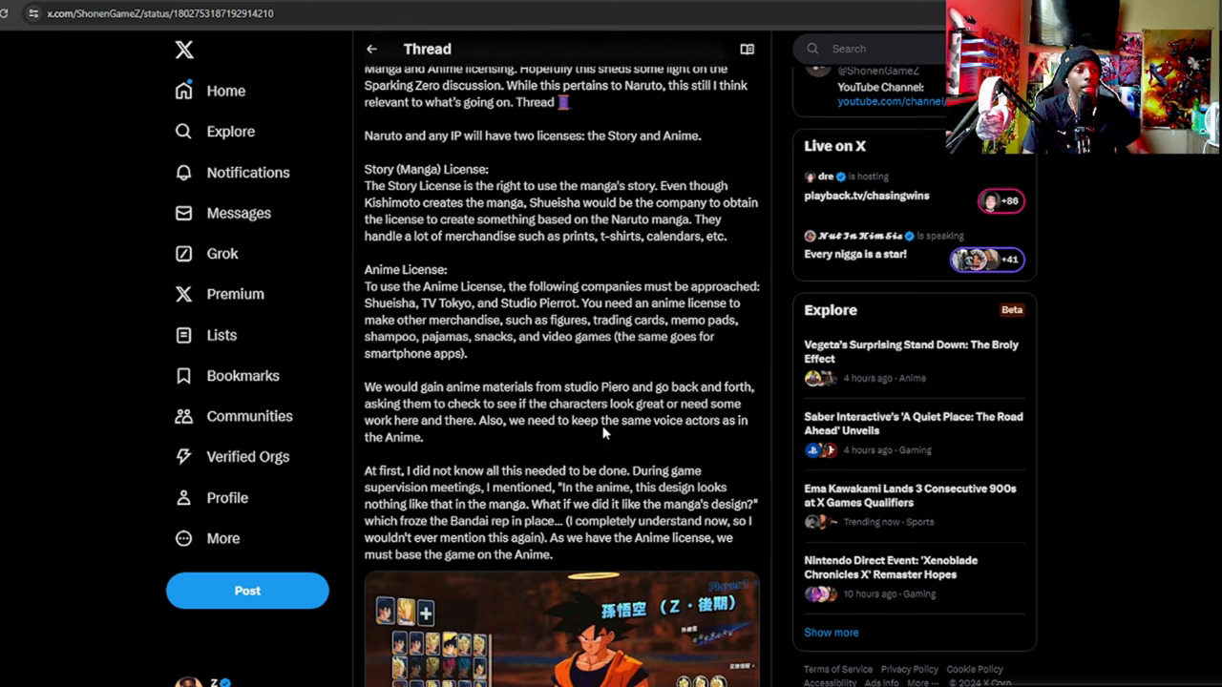
pyautogui.moveTo(523, 443)
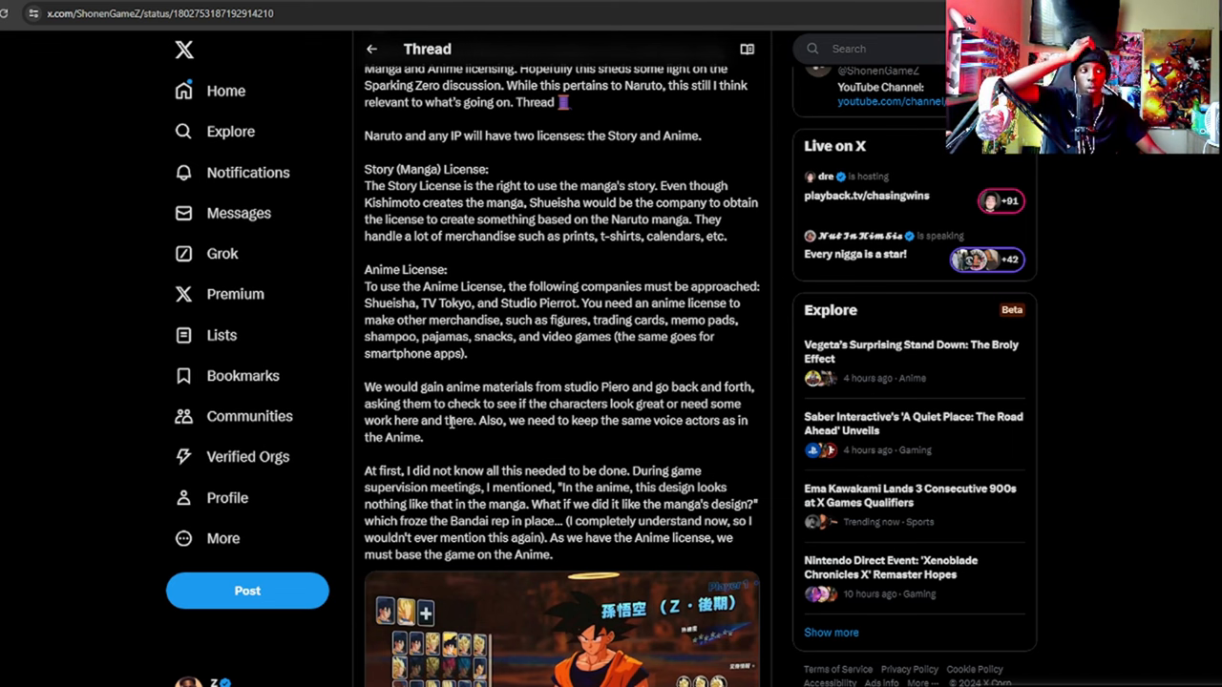
pyautogui.moveTo(676, 275)
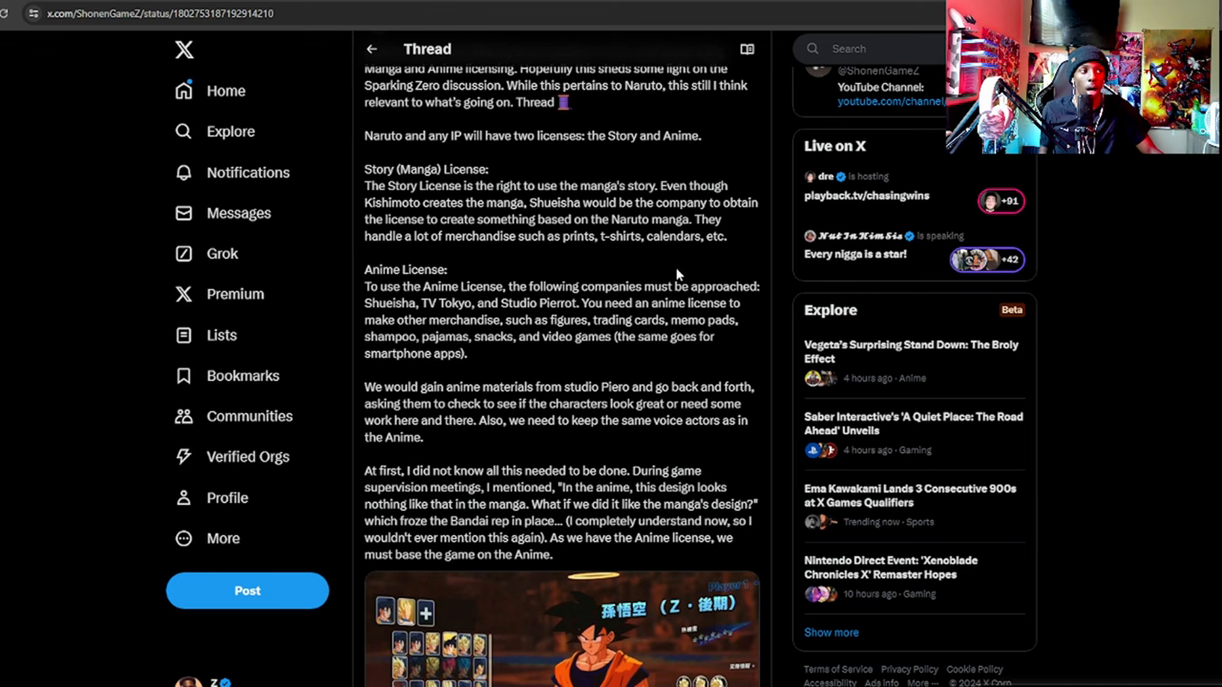
pyautogui.moveTo(673, 262)
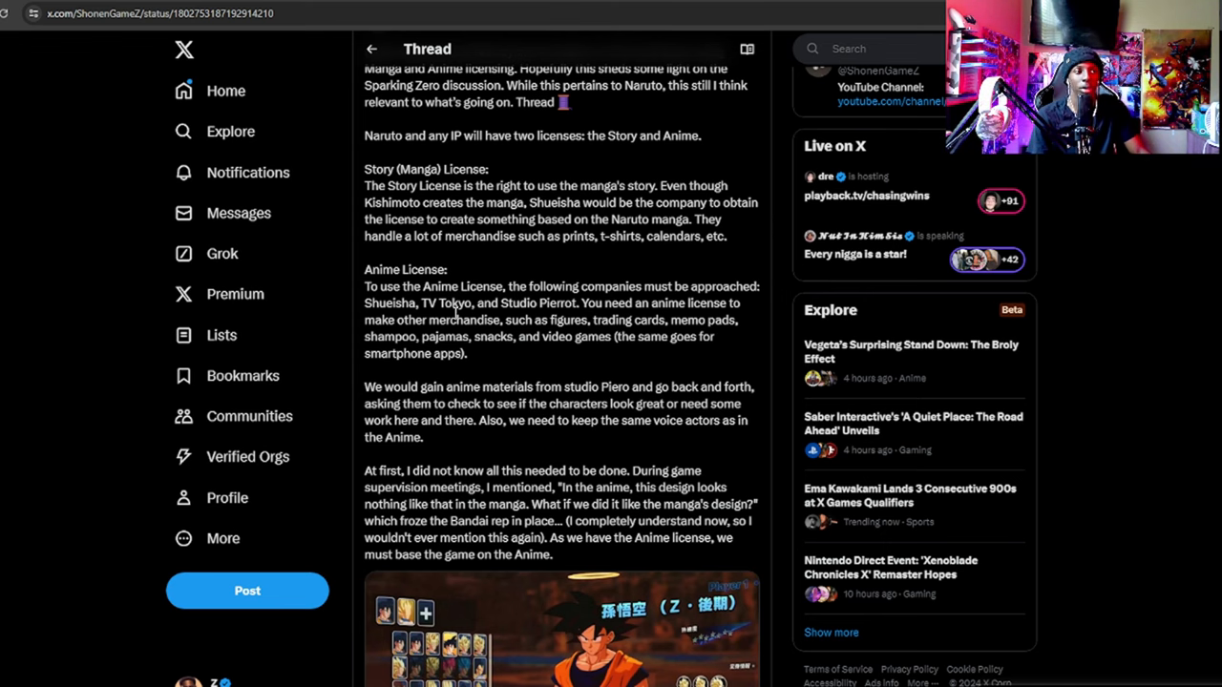
pyautogui.scroll(-3)
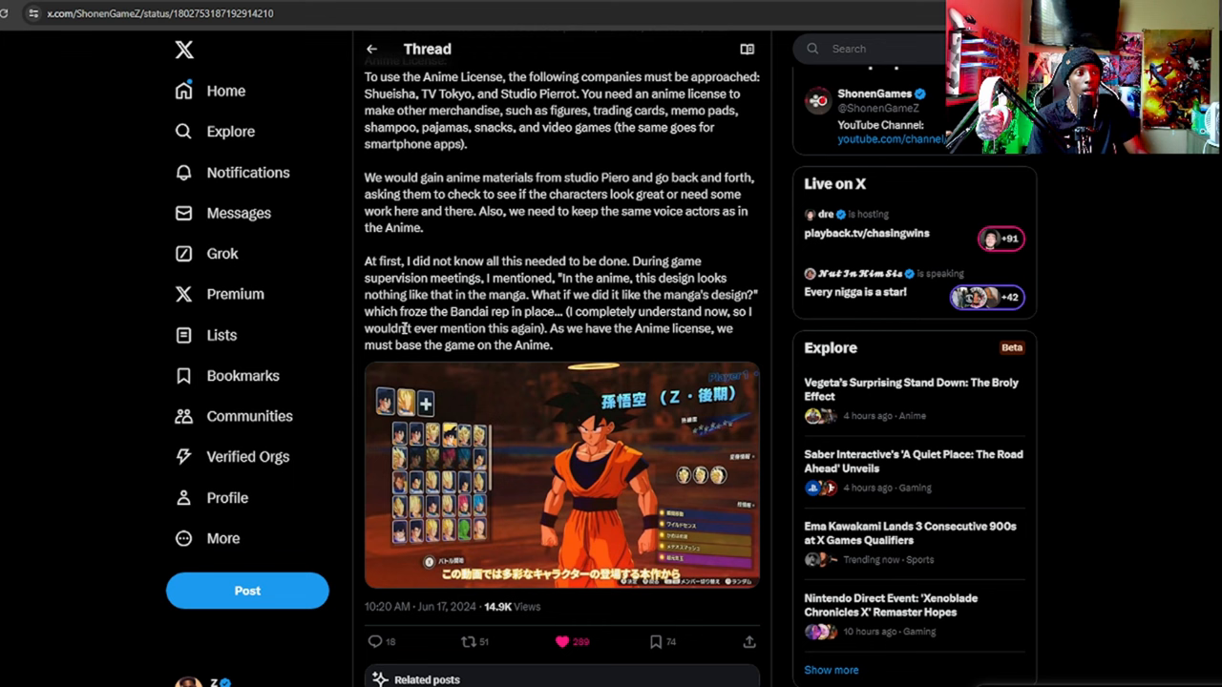
pyautogui.moveTo(575, 346)
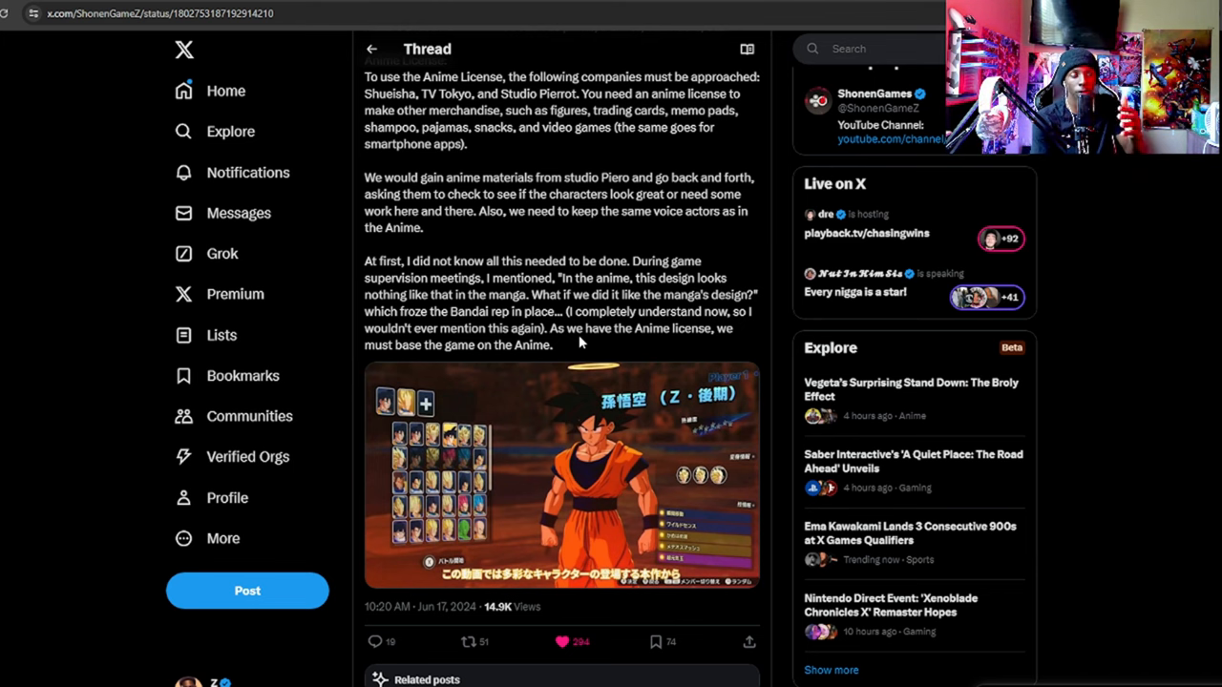
pyautogui.scroll(-3)
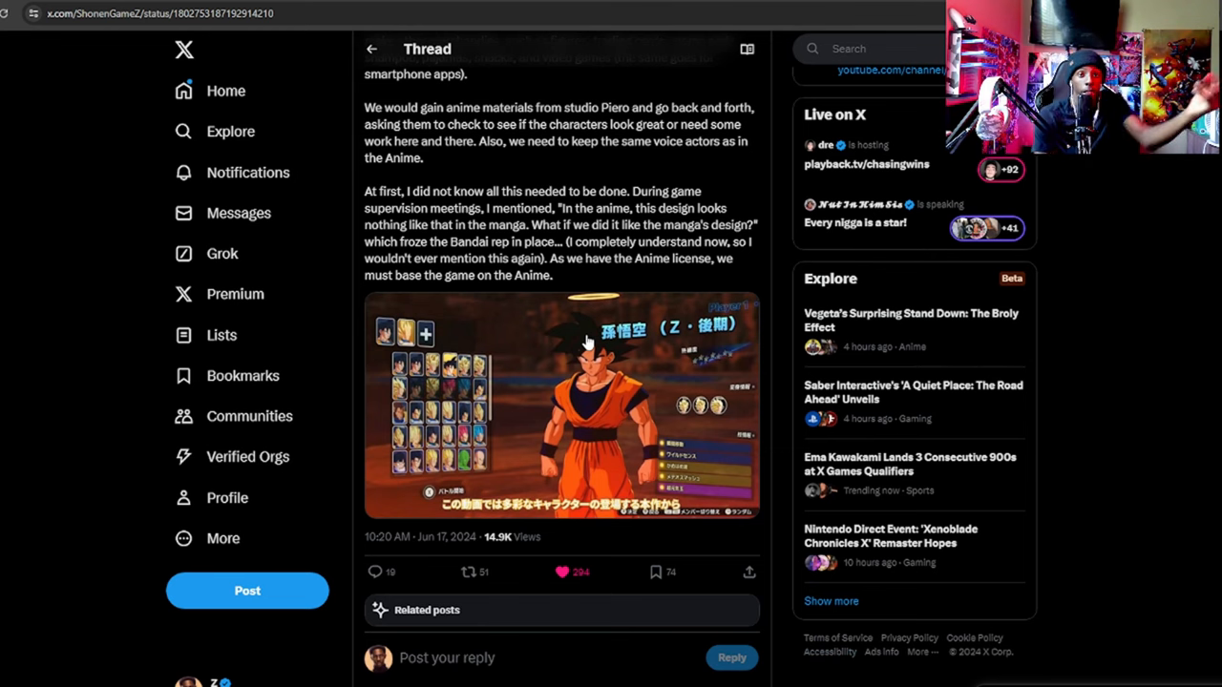
pyautogui.scroll(-3)
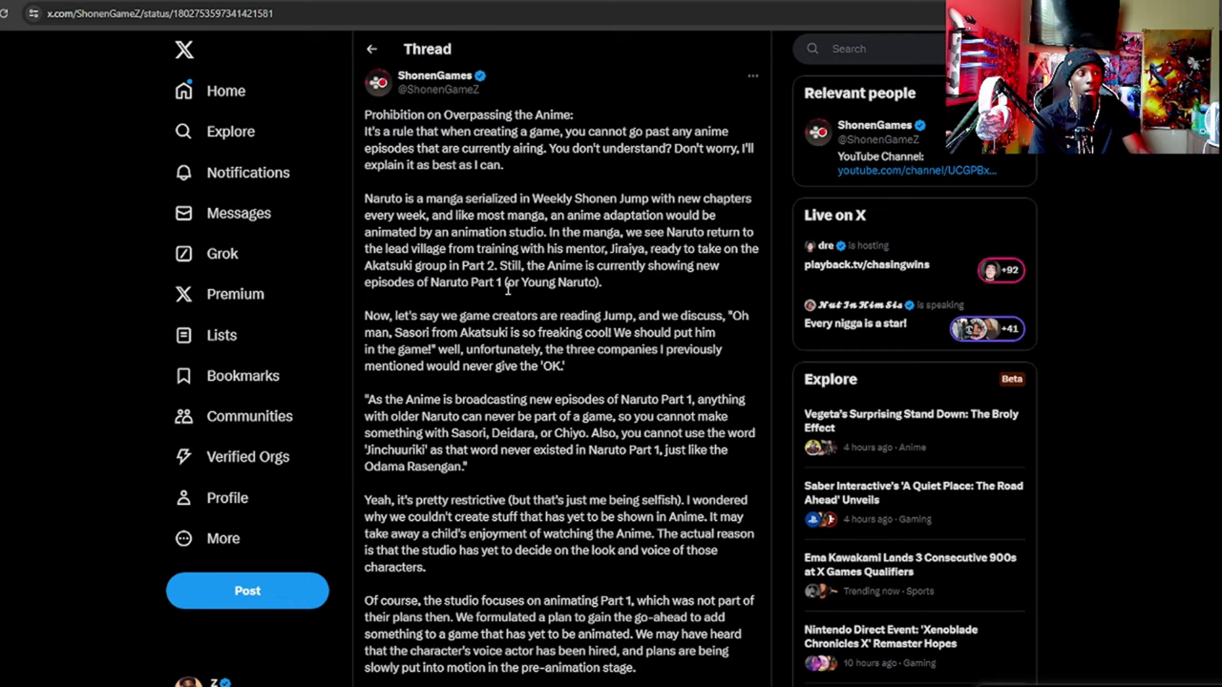
pyautogui.scroll(-3)
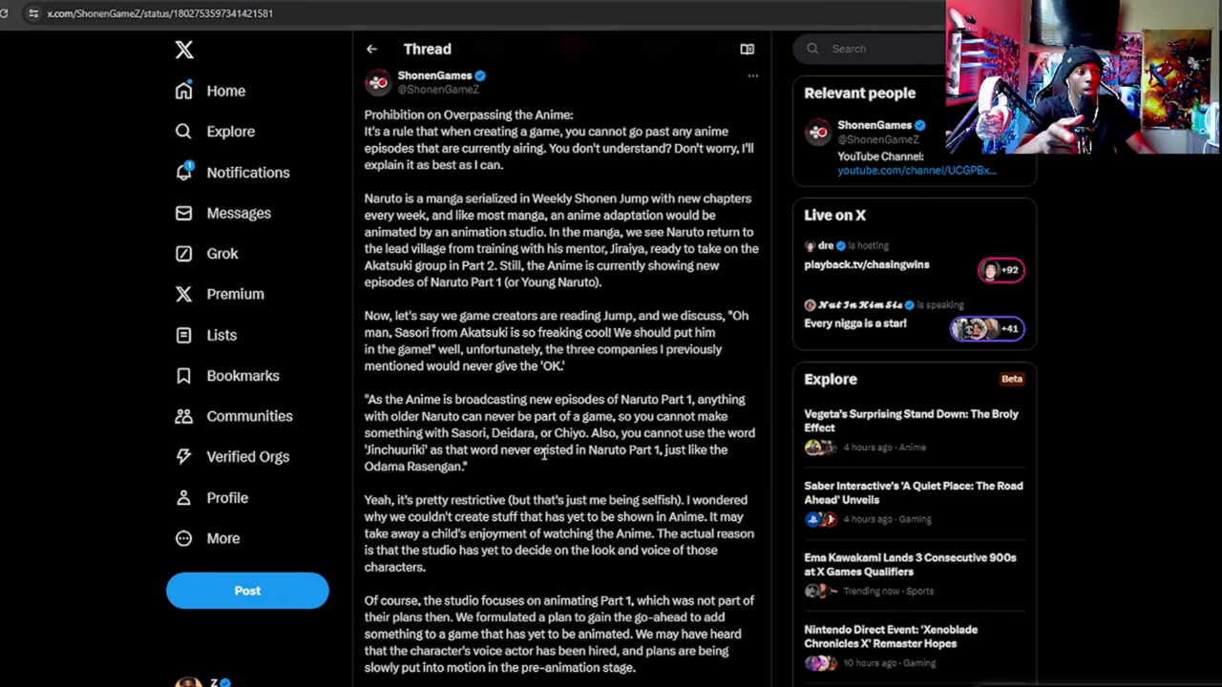
pyautogui.scroll(-3)
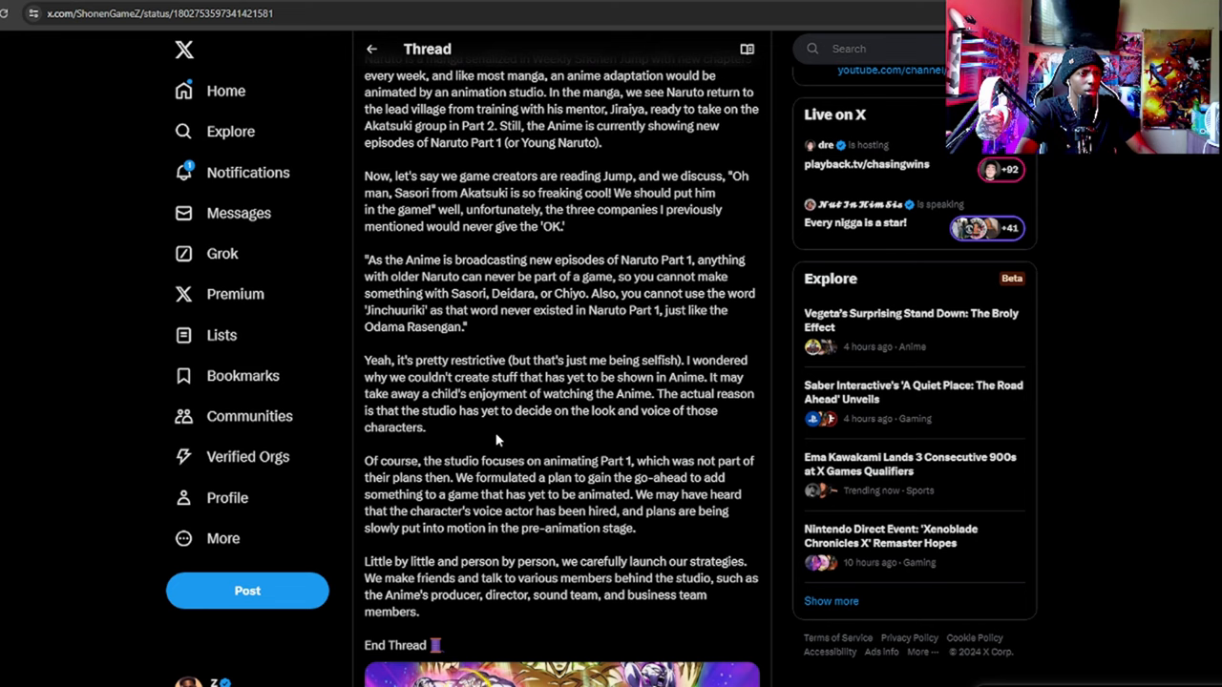
pyautogui.scroll(3)
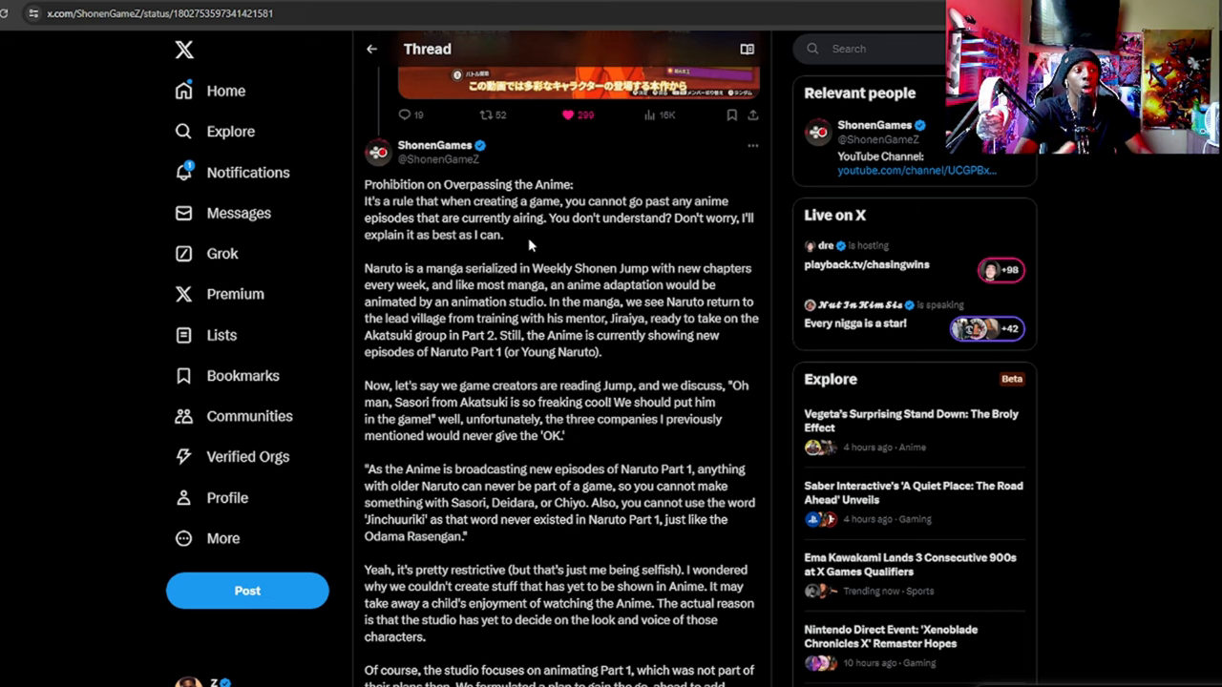
pyautogui.moveTo(666, 237)
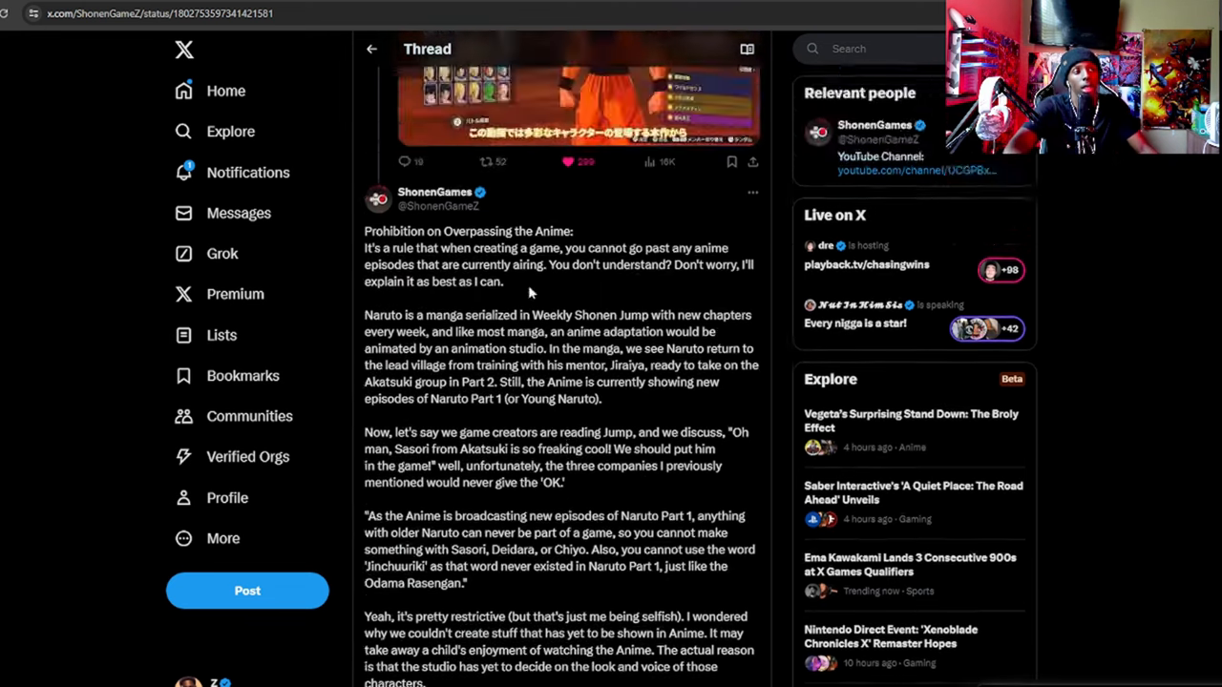
pyautogui.scroll(-3)
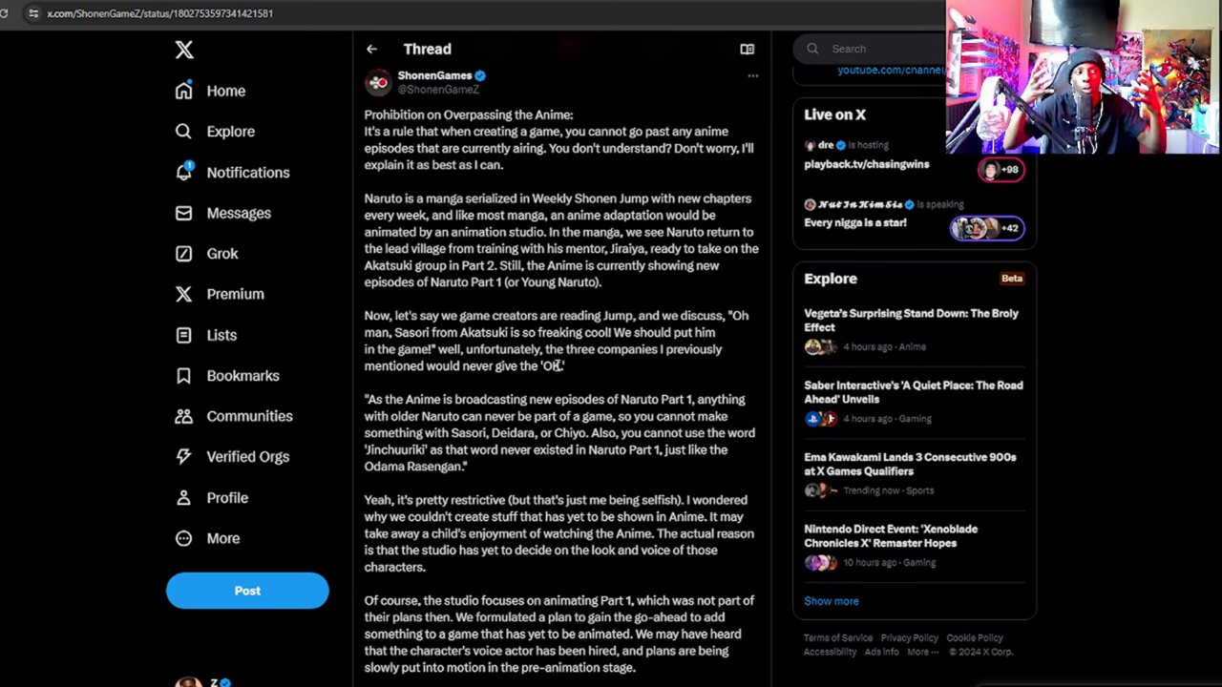
pyautogui.scroll(-3)
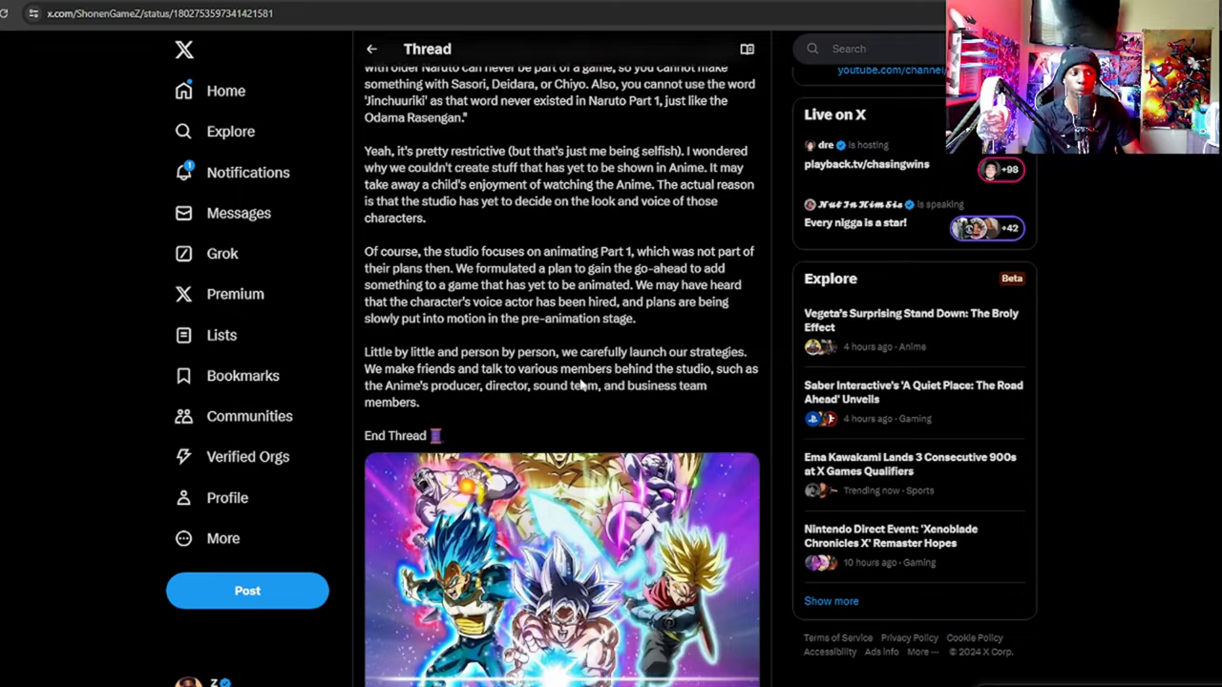
pyautogui.scroll(-3)
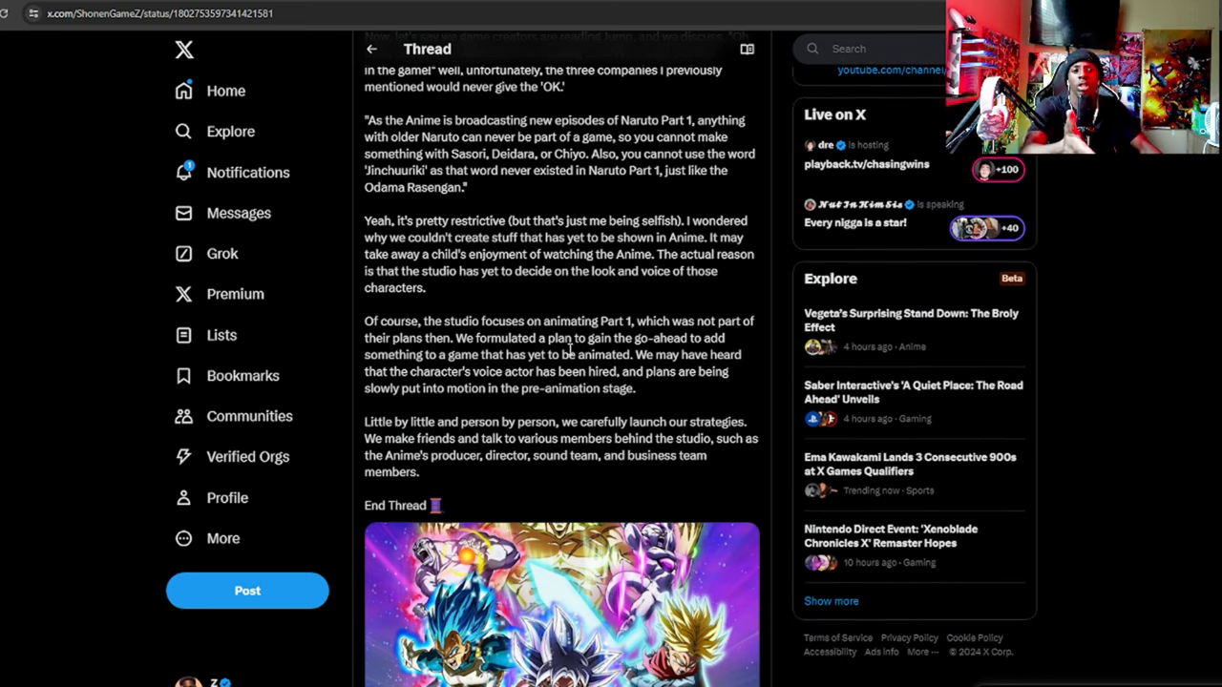
pyautogui.scroll(3)
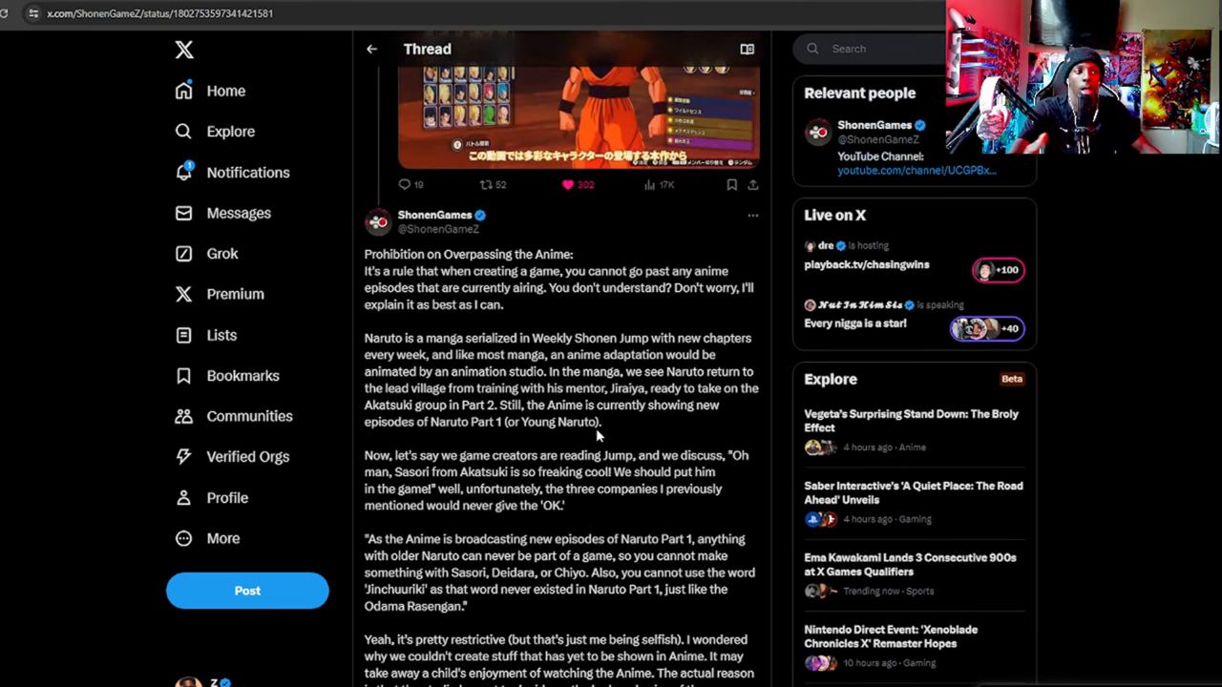
pyautogui.moveTo(768, 544)
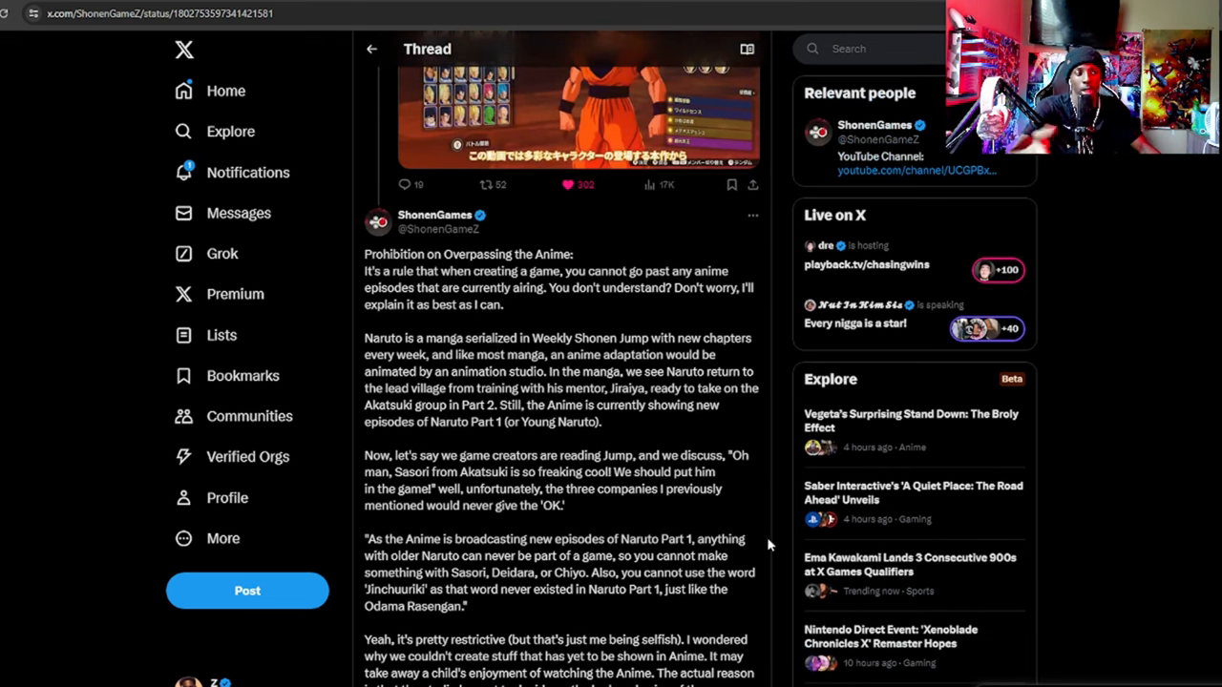
pyautogui.moveTo(630, 515)
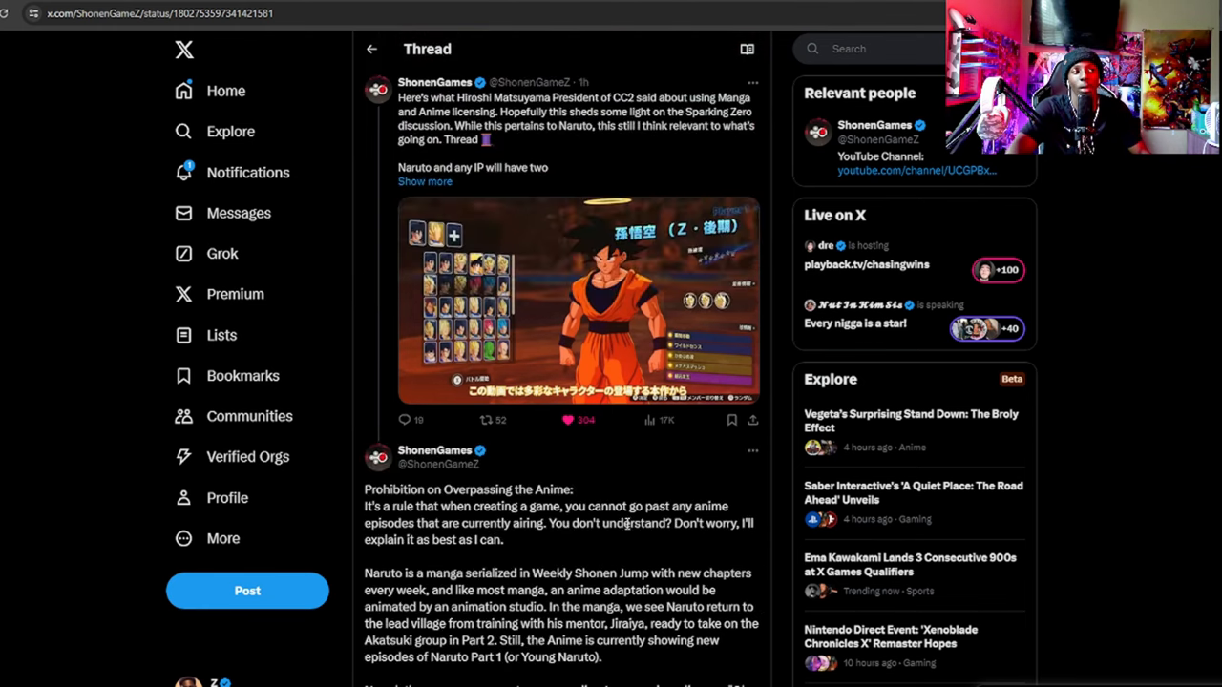
pyautogui.scroll(-3)
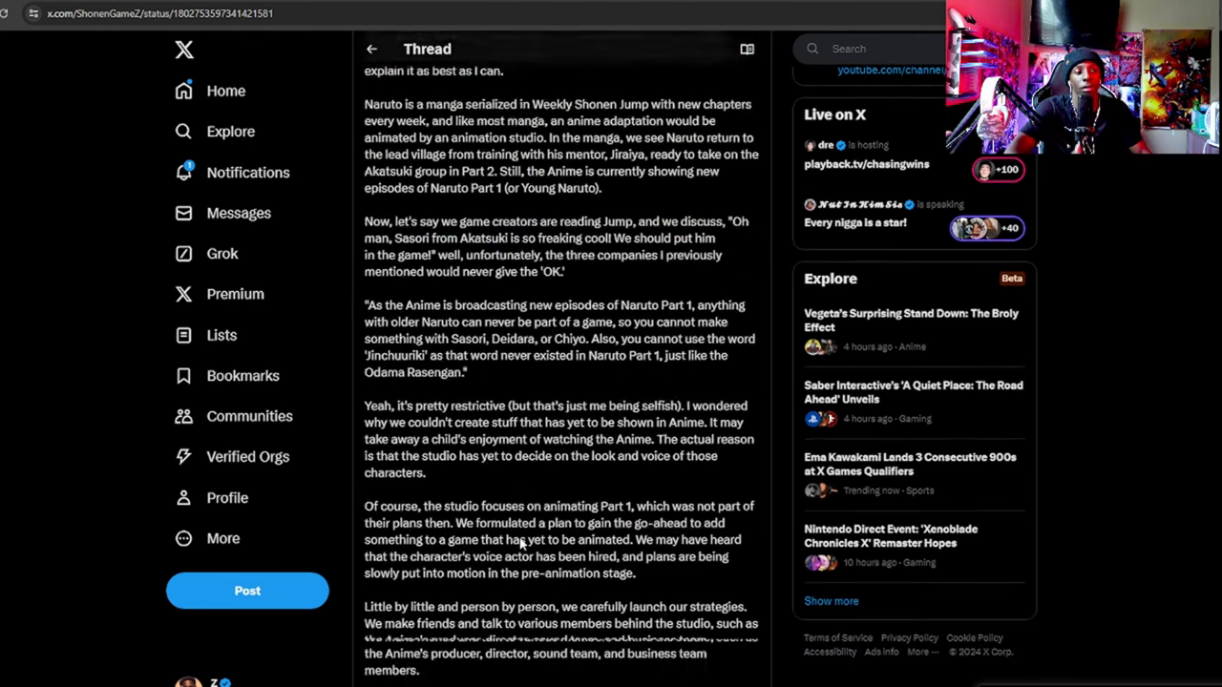
pyautogui.scroll(-3)
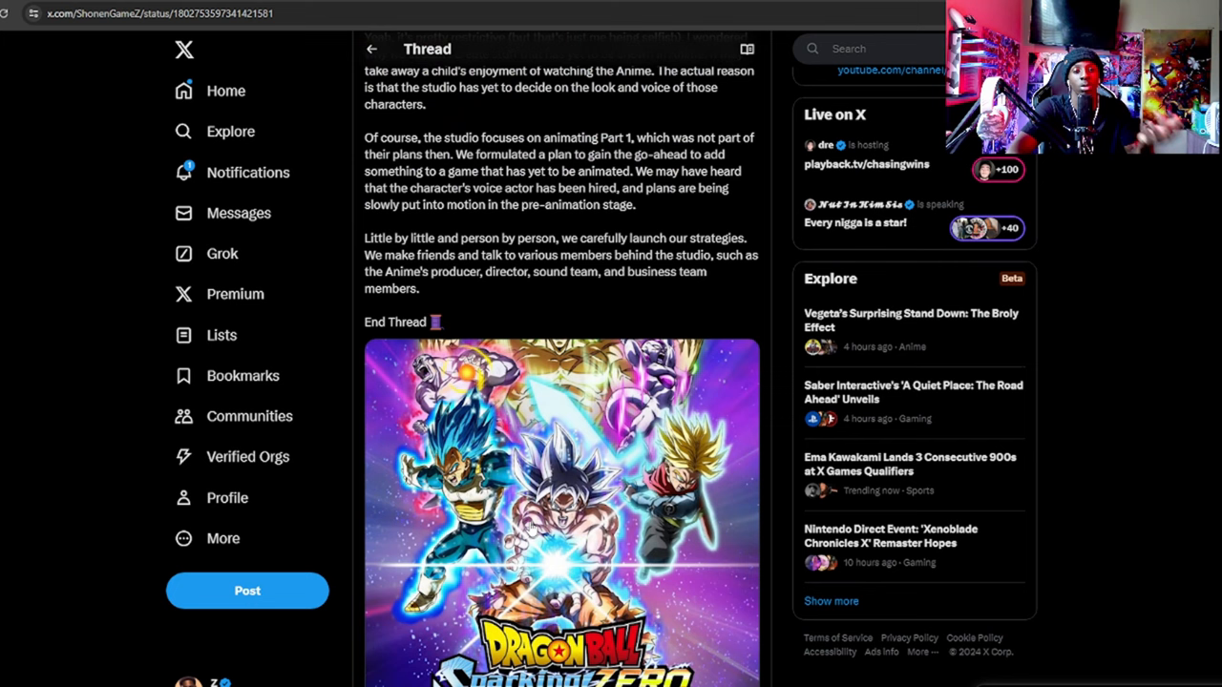